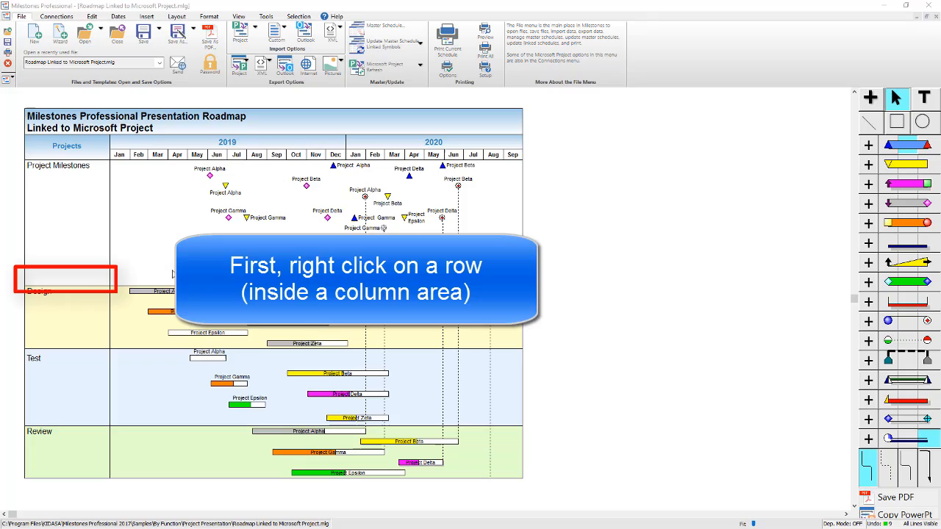
pyautogui.moveTo(62, 281)
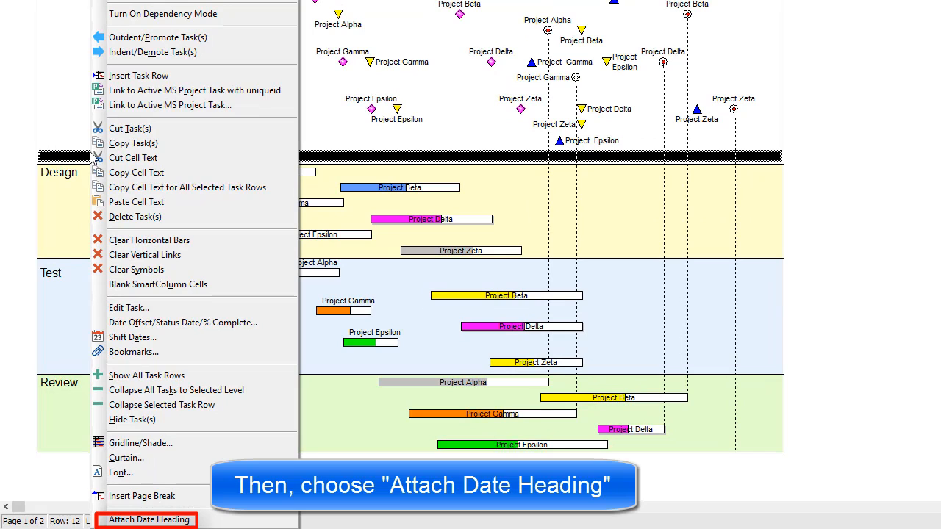
pyautogui.moveTo(133, 337)
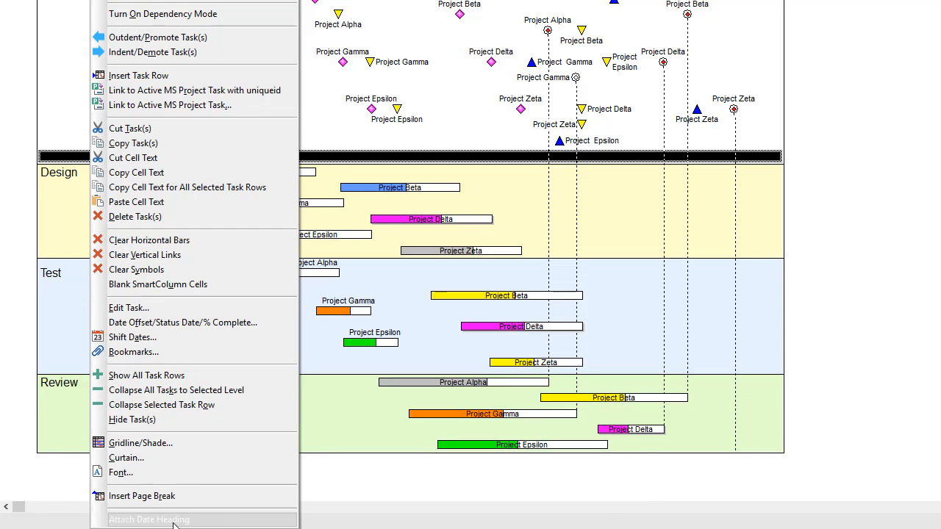
# Step: Attach a date heading to the black row just above the Design section
pyautogui.click(148, 520)
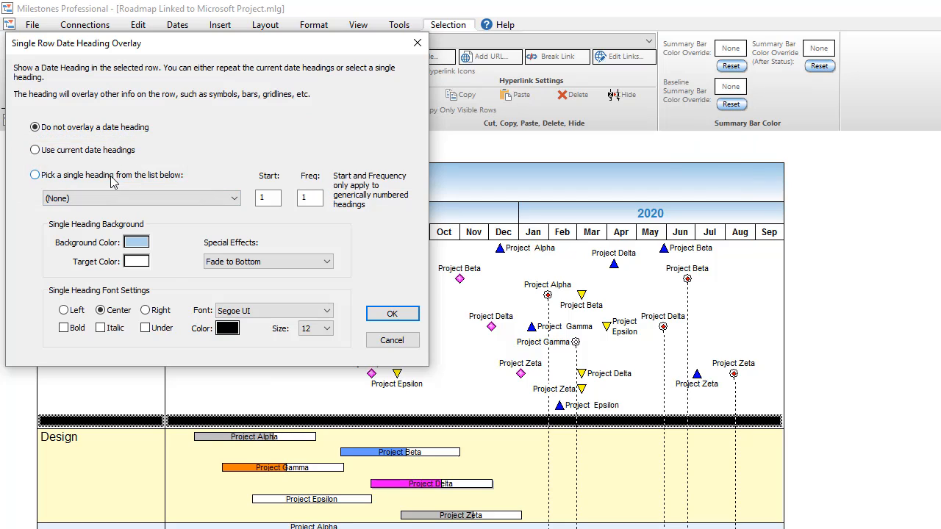
# Step: Overlay the single heading 'Quarterly (FY): Q1, Q2, Q3,…' on the row and confirm
pyautogui.click(34, 175)
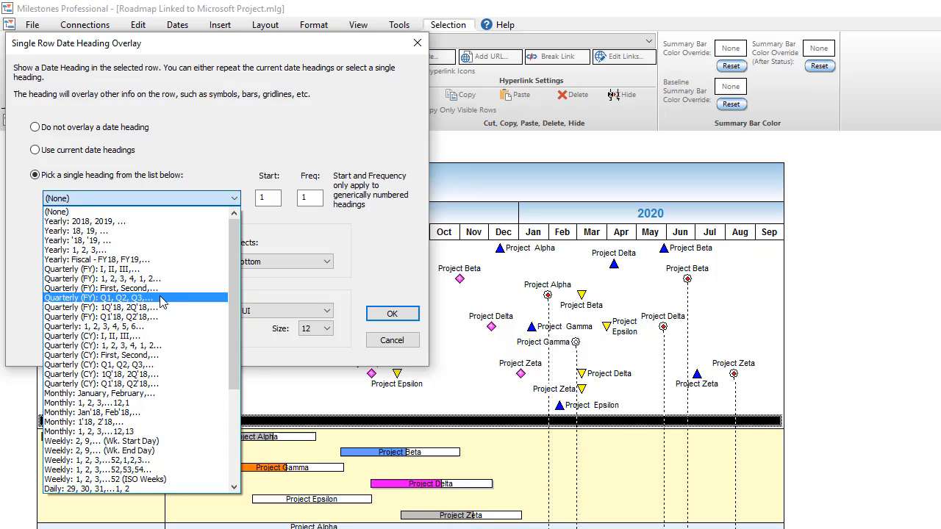
pyautogui.click(111, 298)
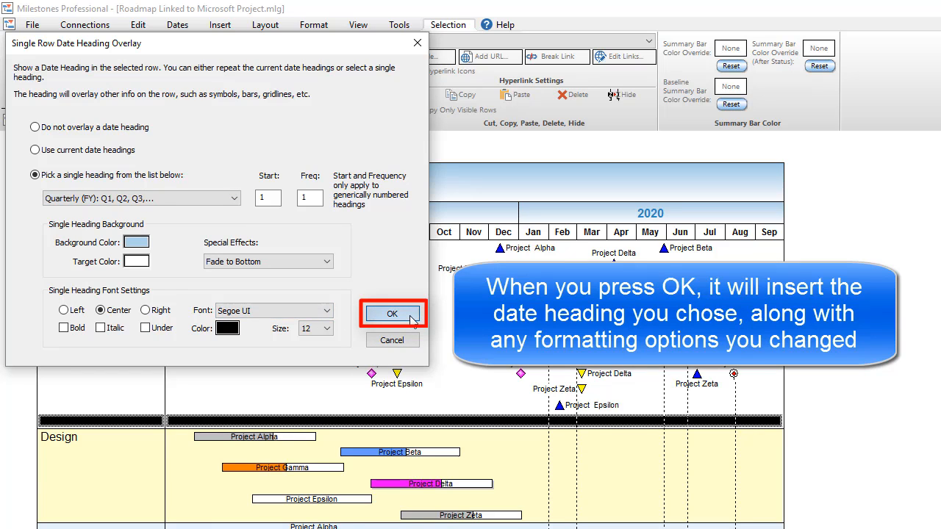
pyautogui.click(392, 313)
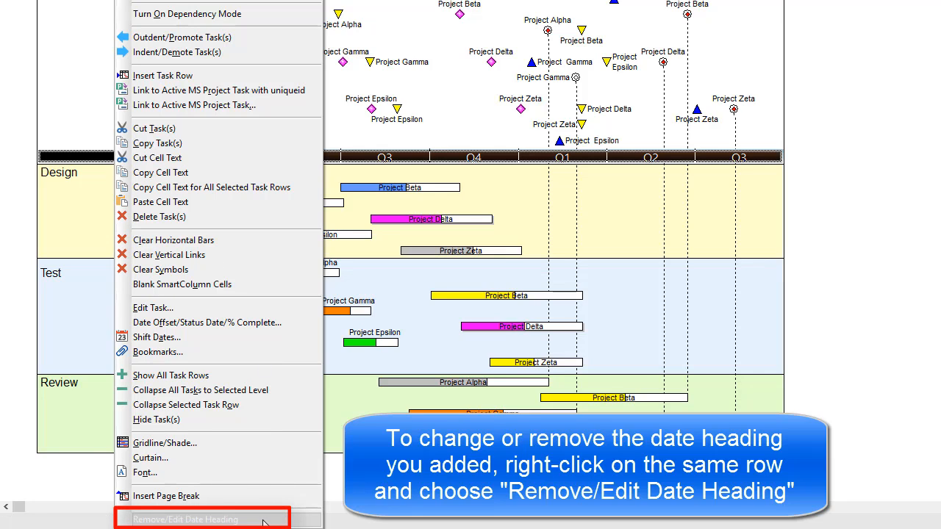
pyautogui.moveTo(276, 507)
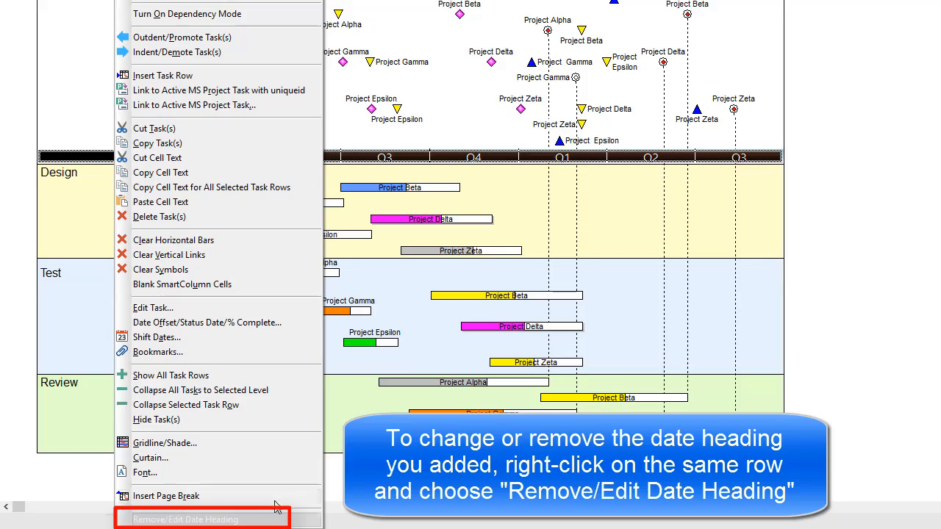